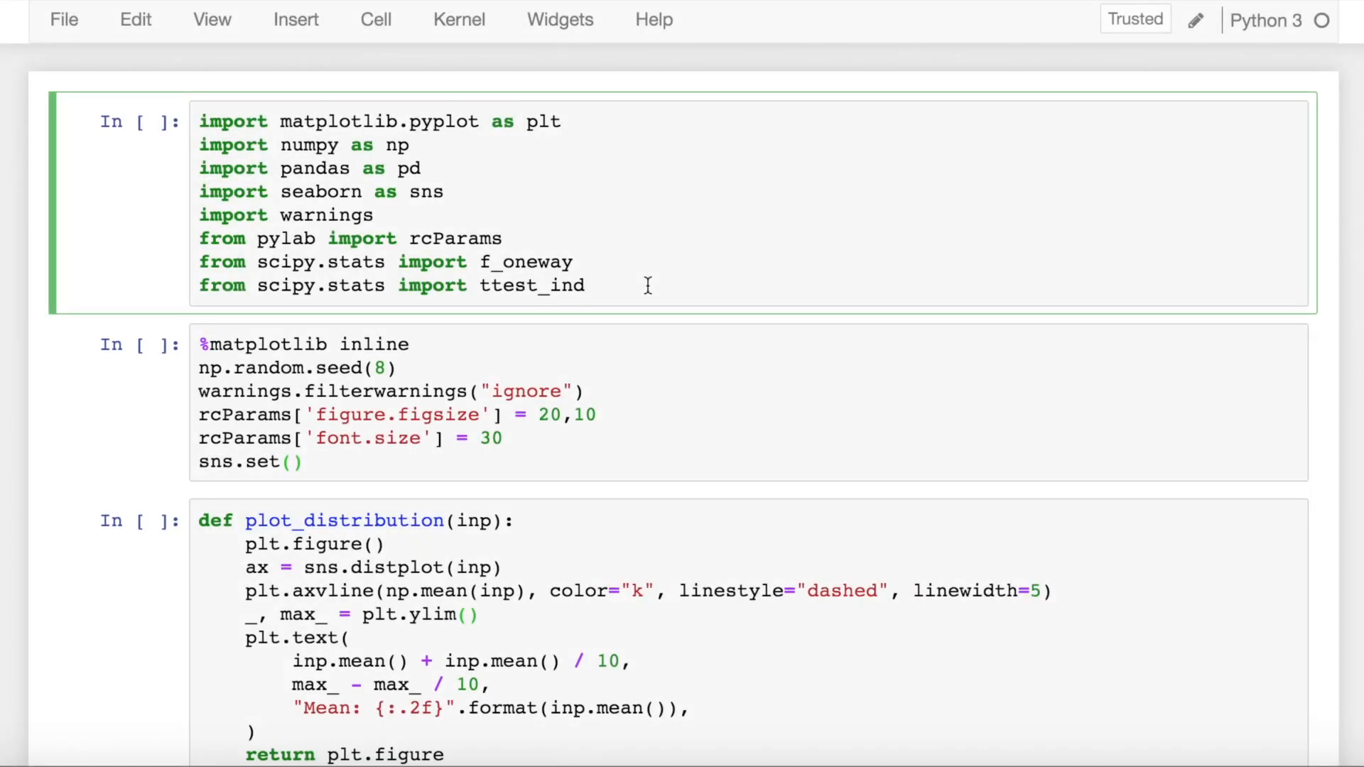
Step: Execute the library imports and the matplotlib rcParams plotting setup
left_click(586, 286)
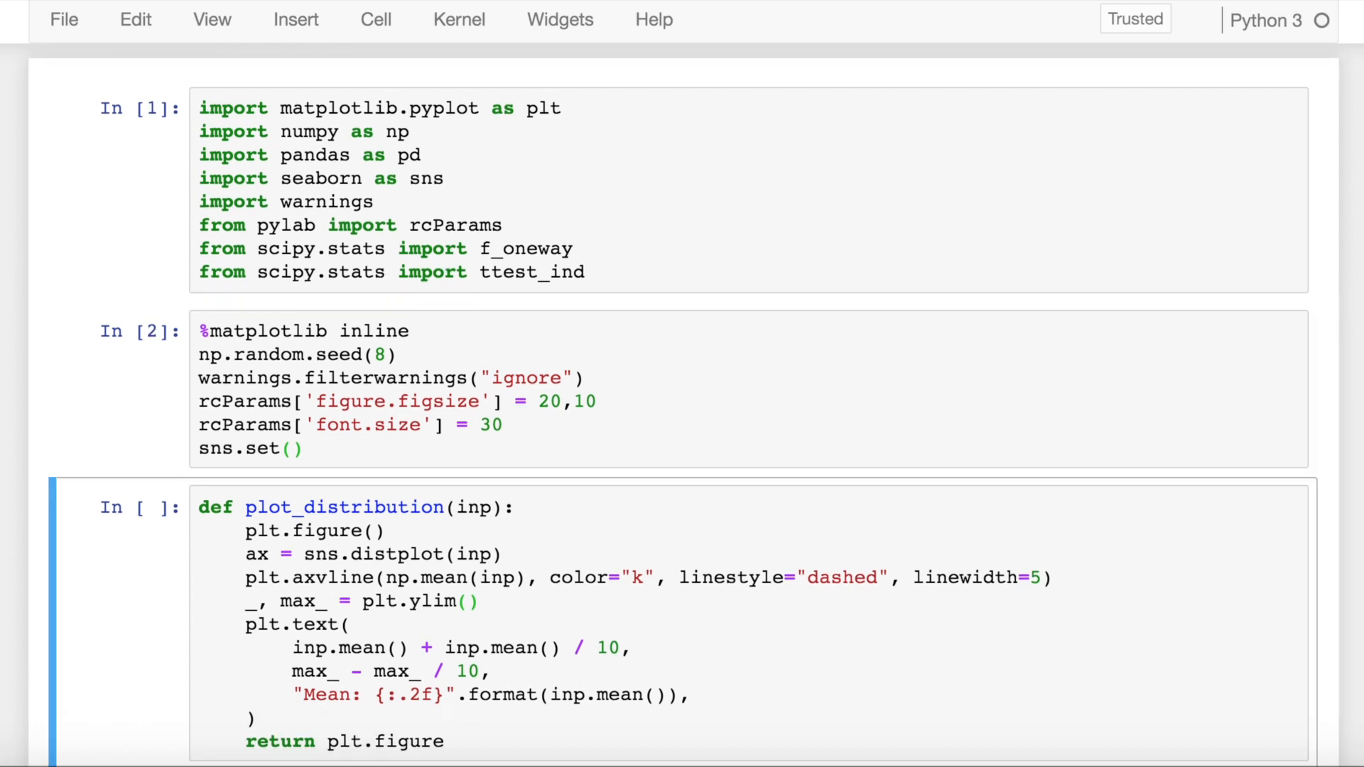
Step: Define plot_distribution, load germany_sales with np.load and display ger_sales
scroll("down", 3)
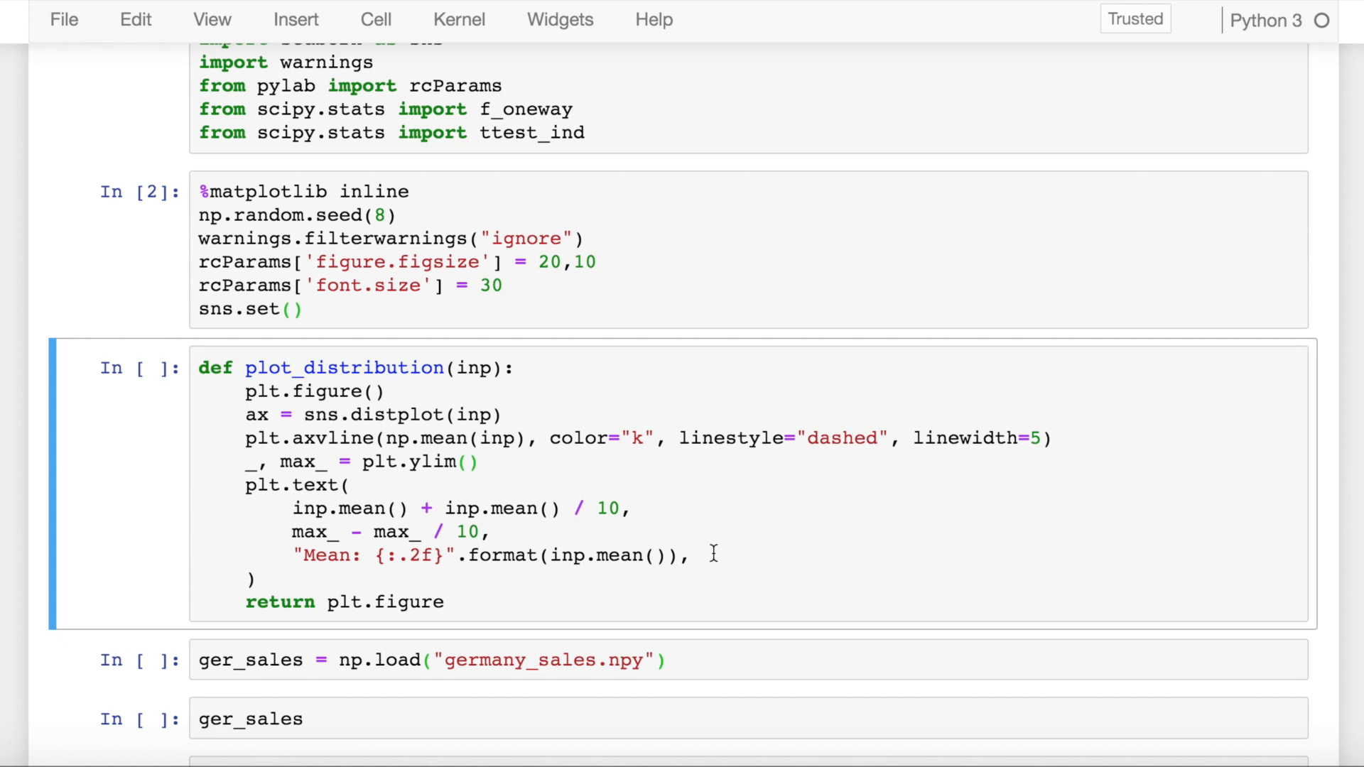
key("shift+enter")
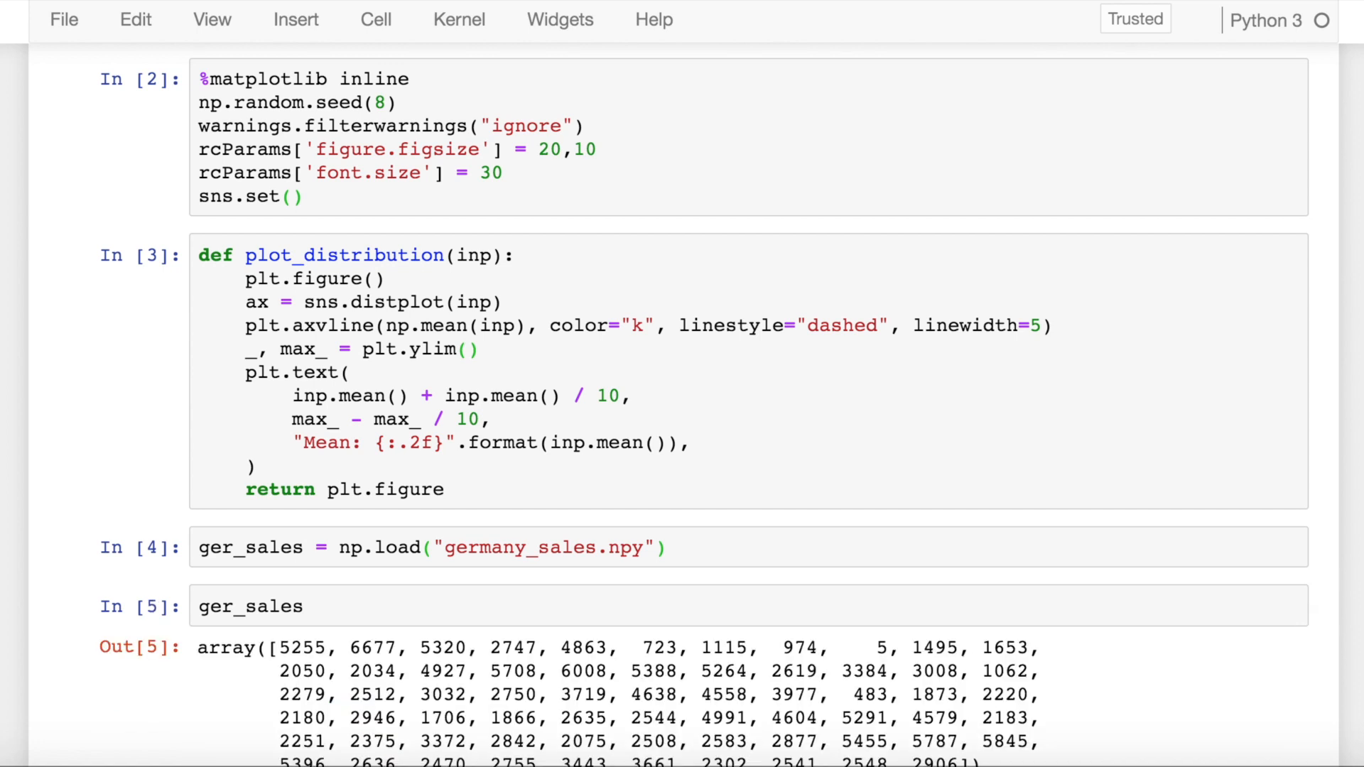
Step: Show len(ger_sales) as 65 and render its distribution with the 3207.28 mean line
scroll("down", 3)
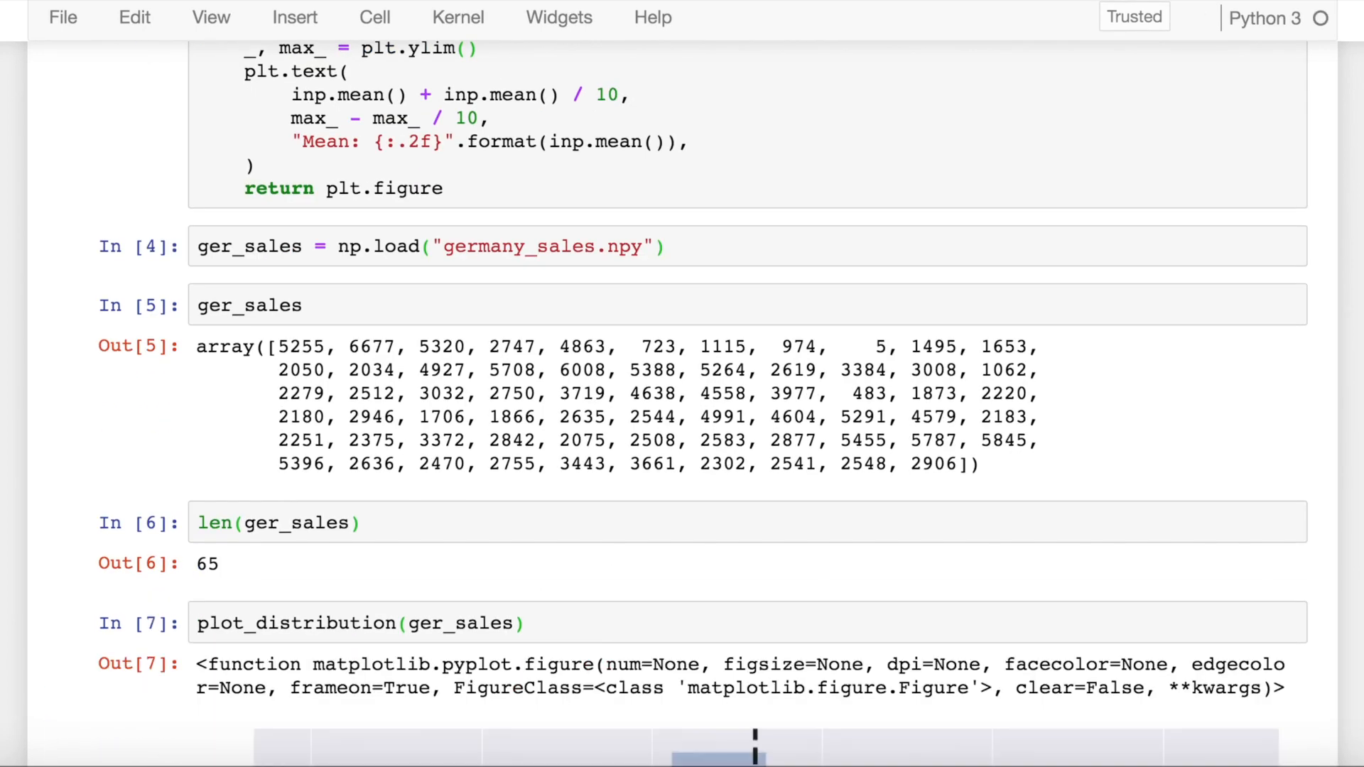
scroll("down", 3)
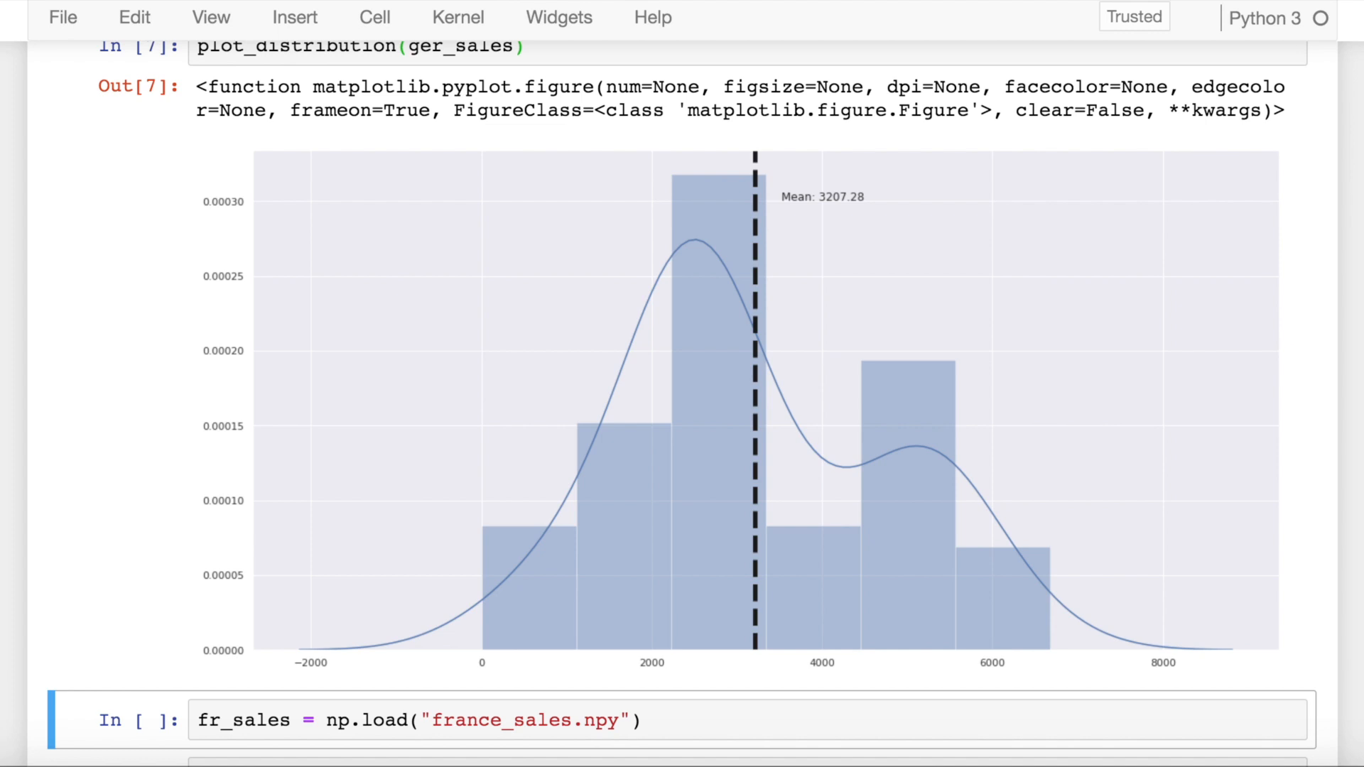
Step: Load and display fr_sales, count 27 entries and plot its distribution with mean 876.85
scroll("down", 3)
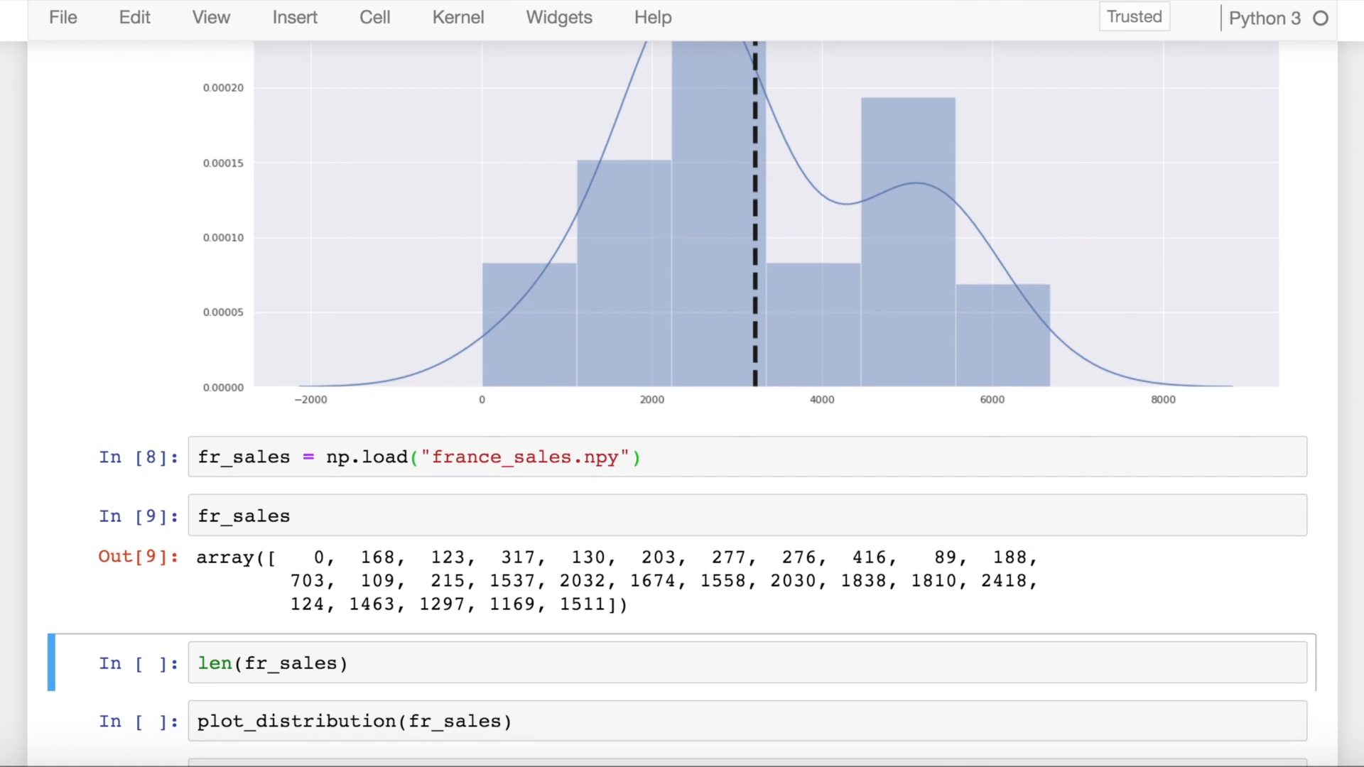
mouse_move(448, 697)
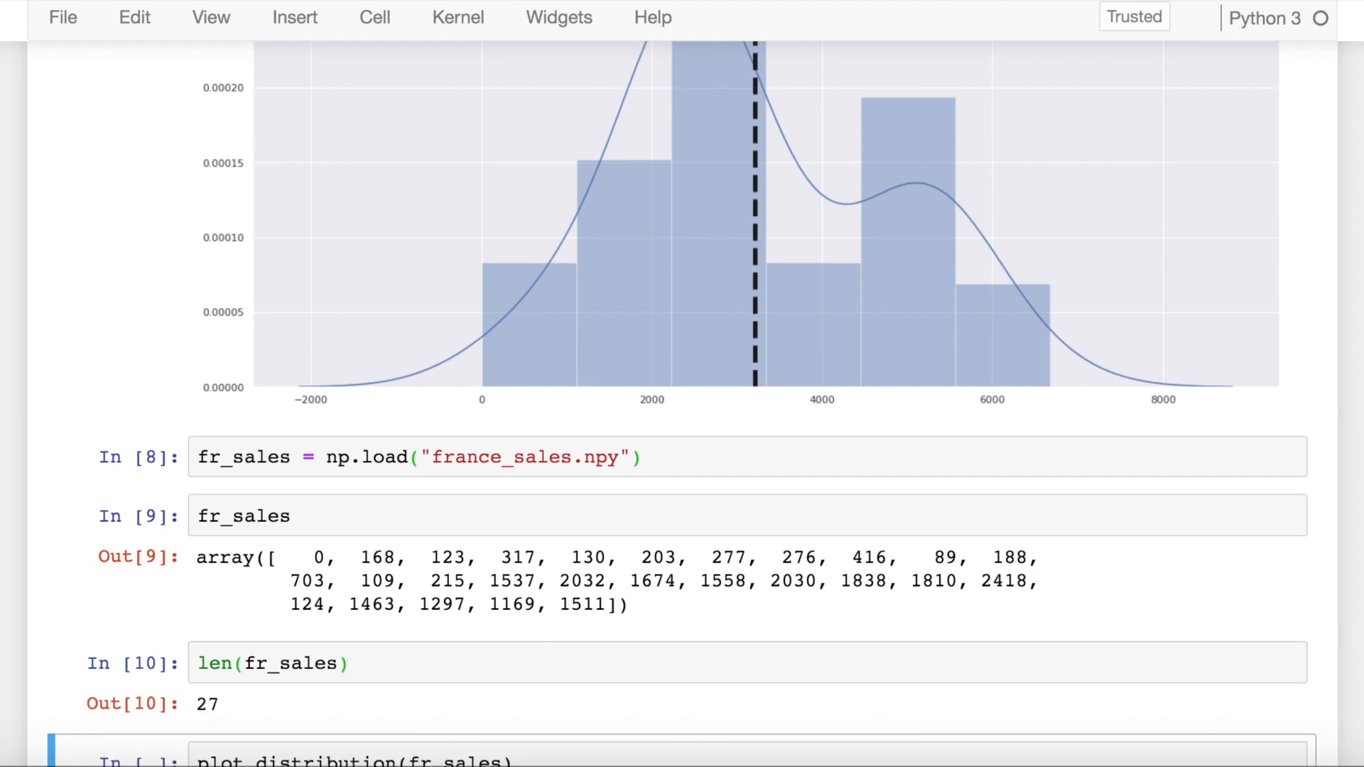
scroll("down", 3)
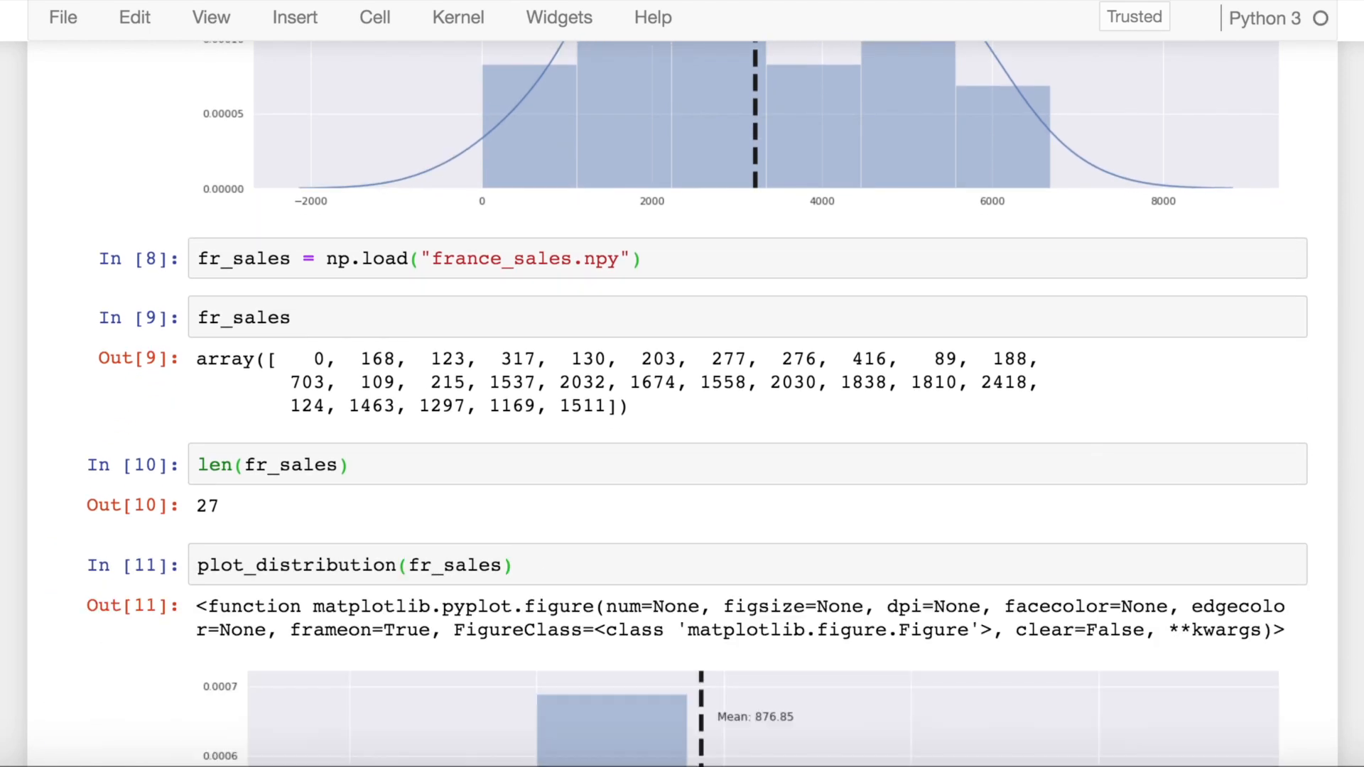
scroll("down", 3)
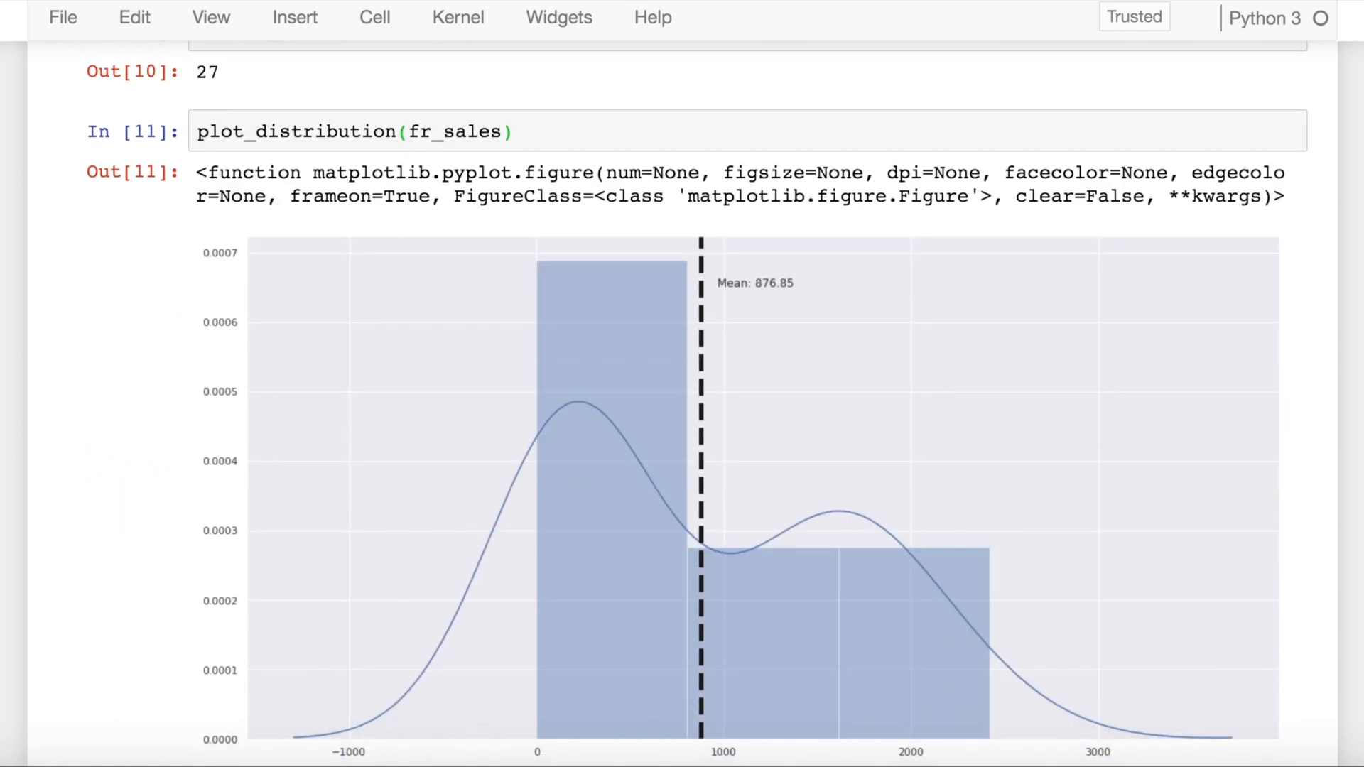
scroll("down", 3)
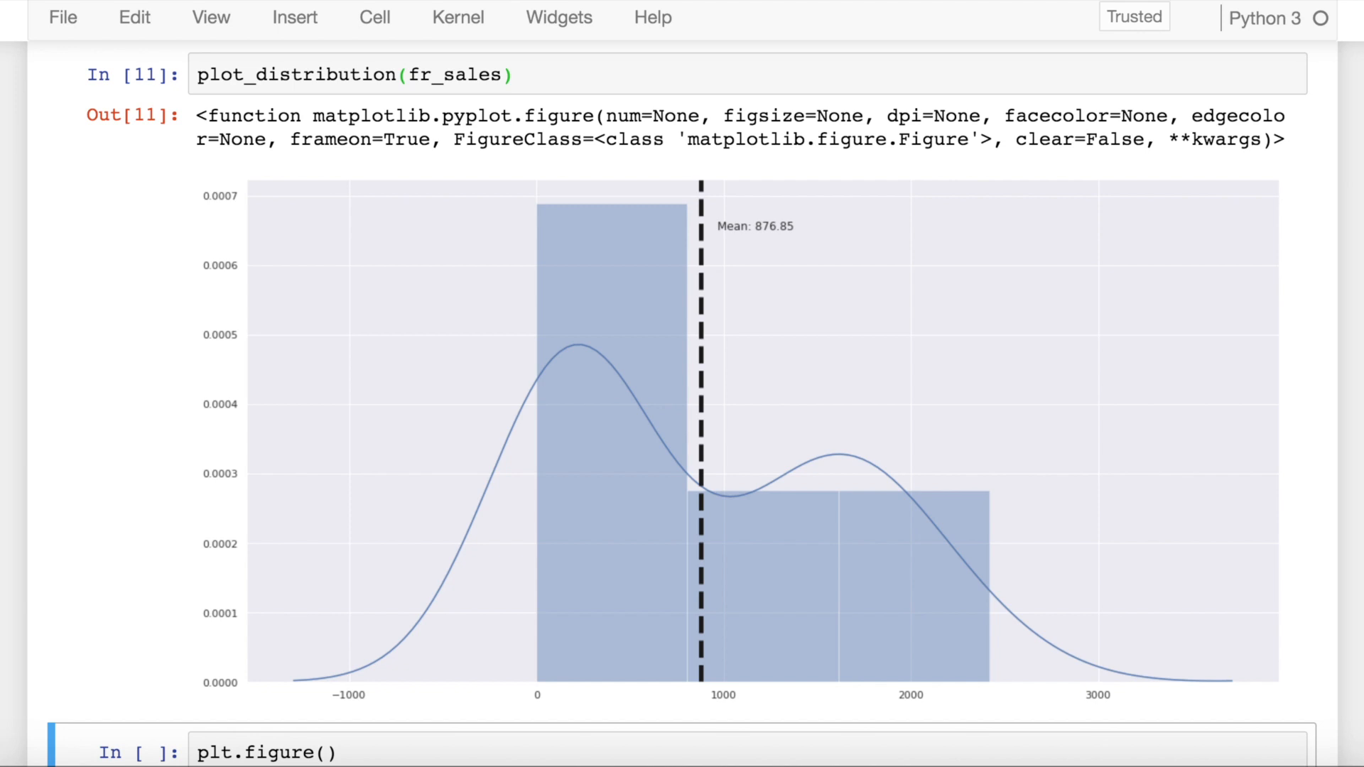
Step: Overlay both distplots in one figure with blue and orange dashed mean lines
scroll("down", 3)
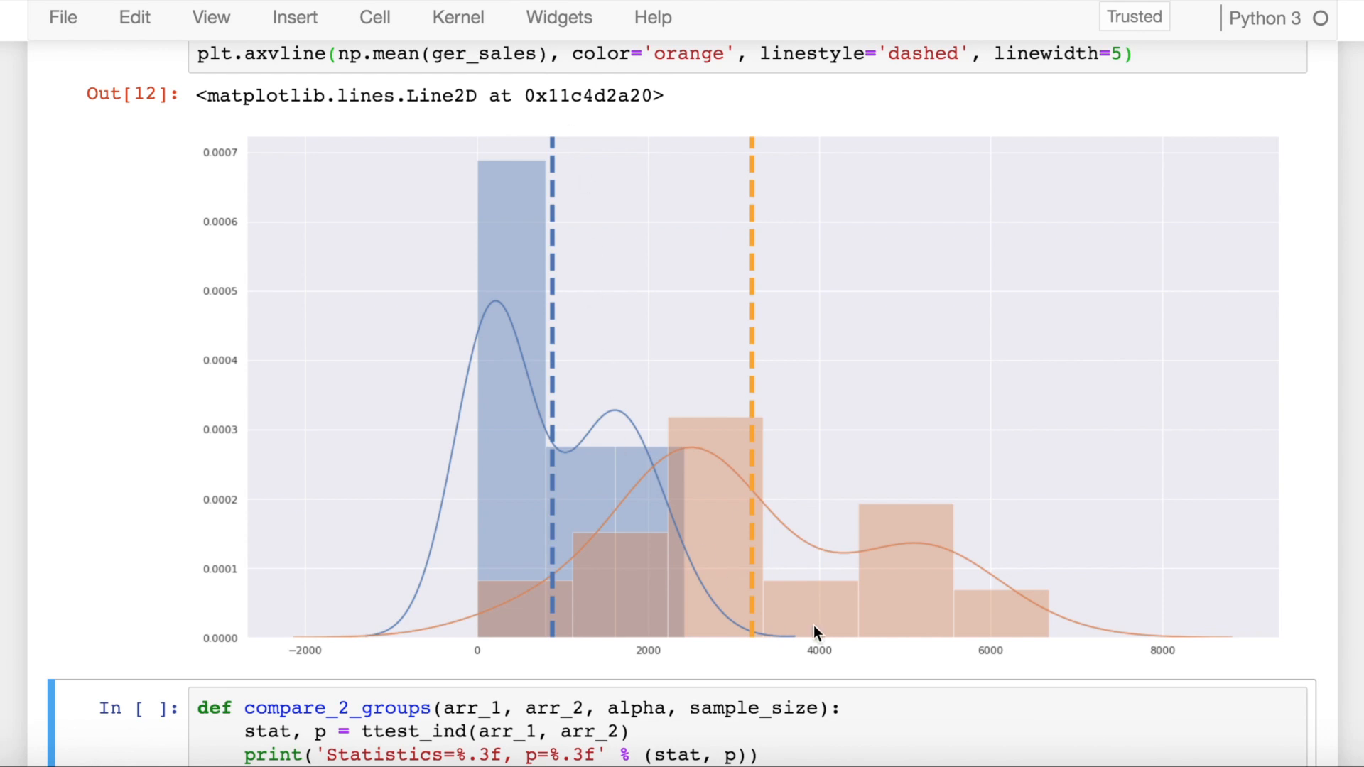
mouse_move(548, 266)
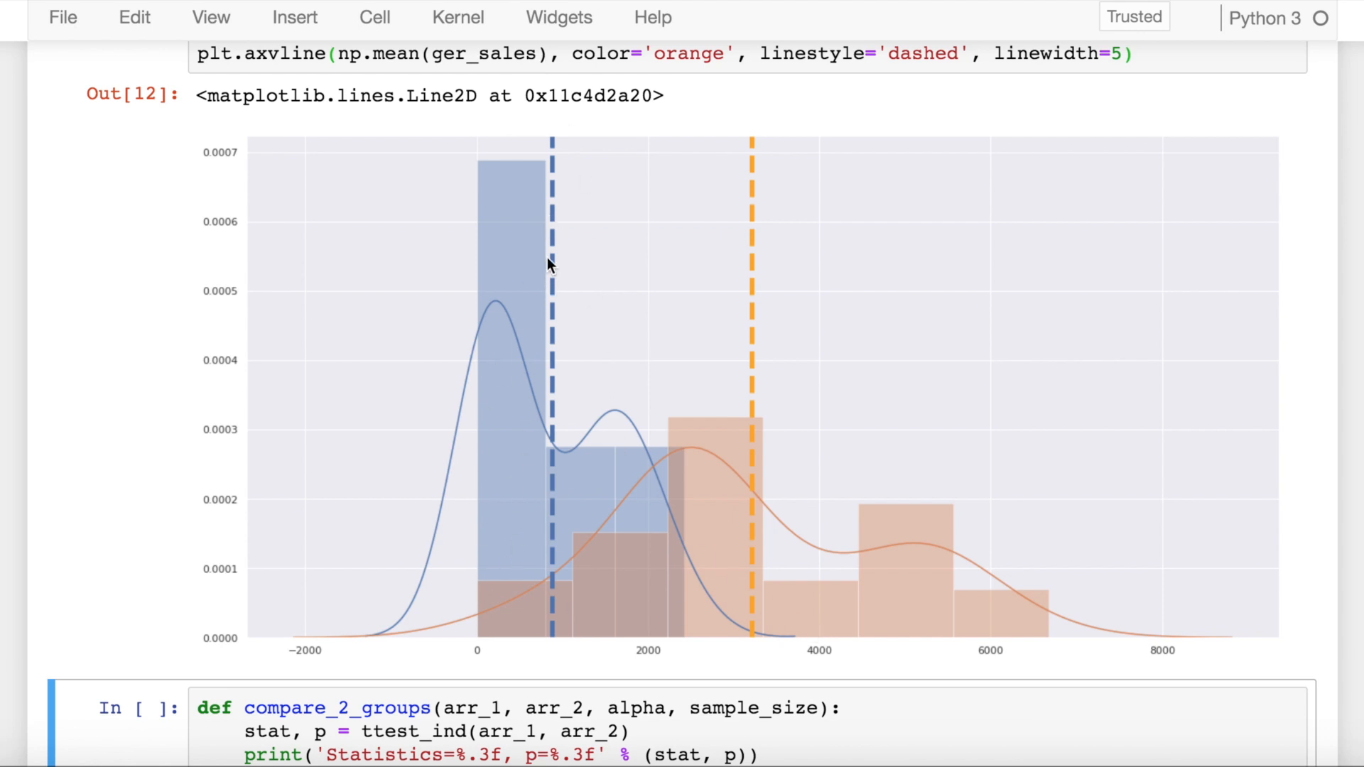
mouse_move(729, 481)
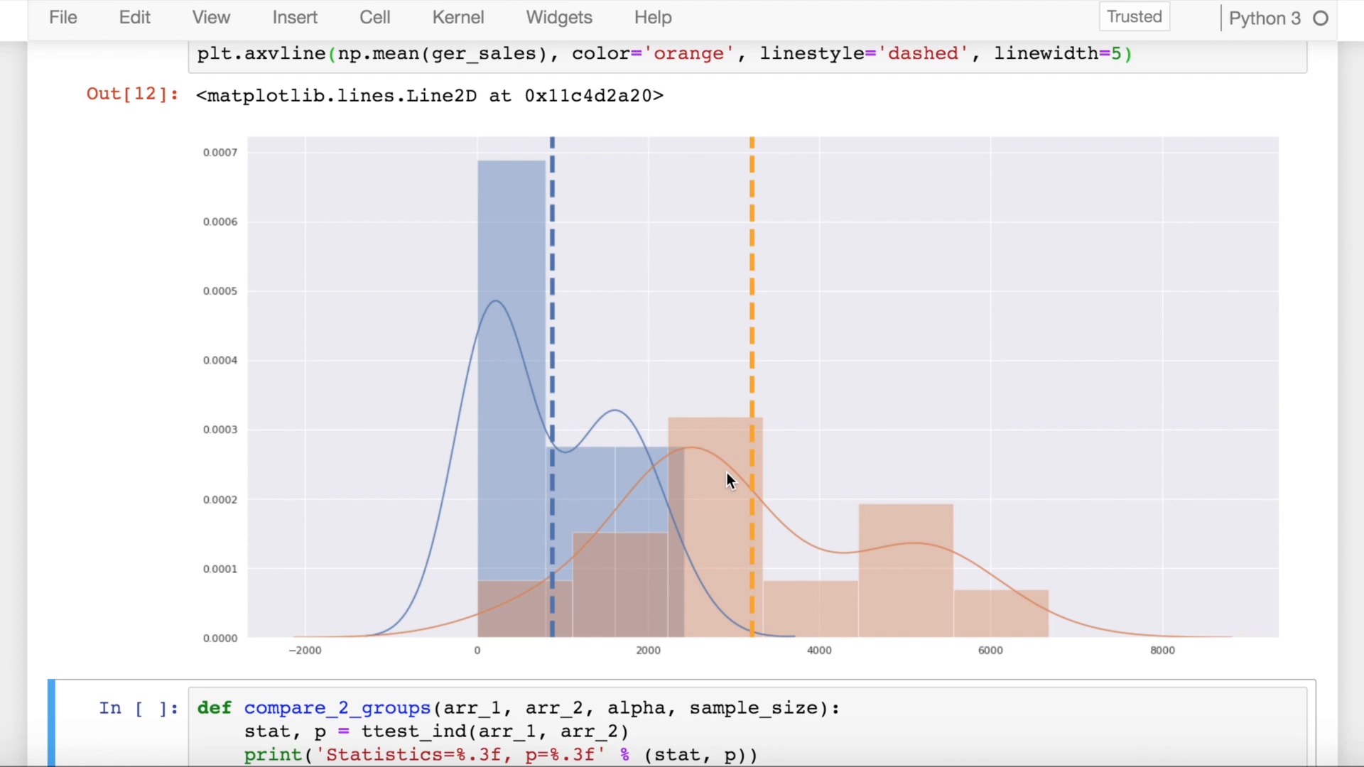
mouse_move(512, 468)
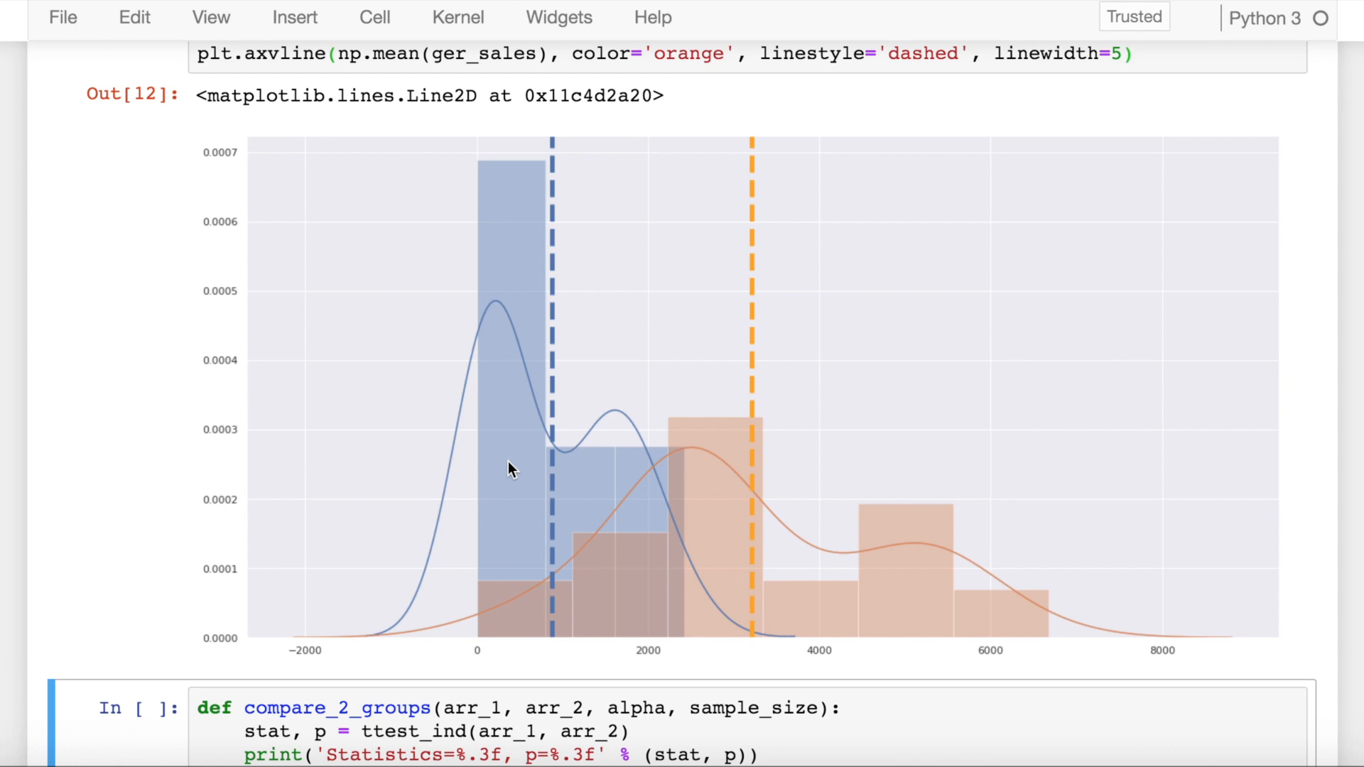
scroll("down", 3)
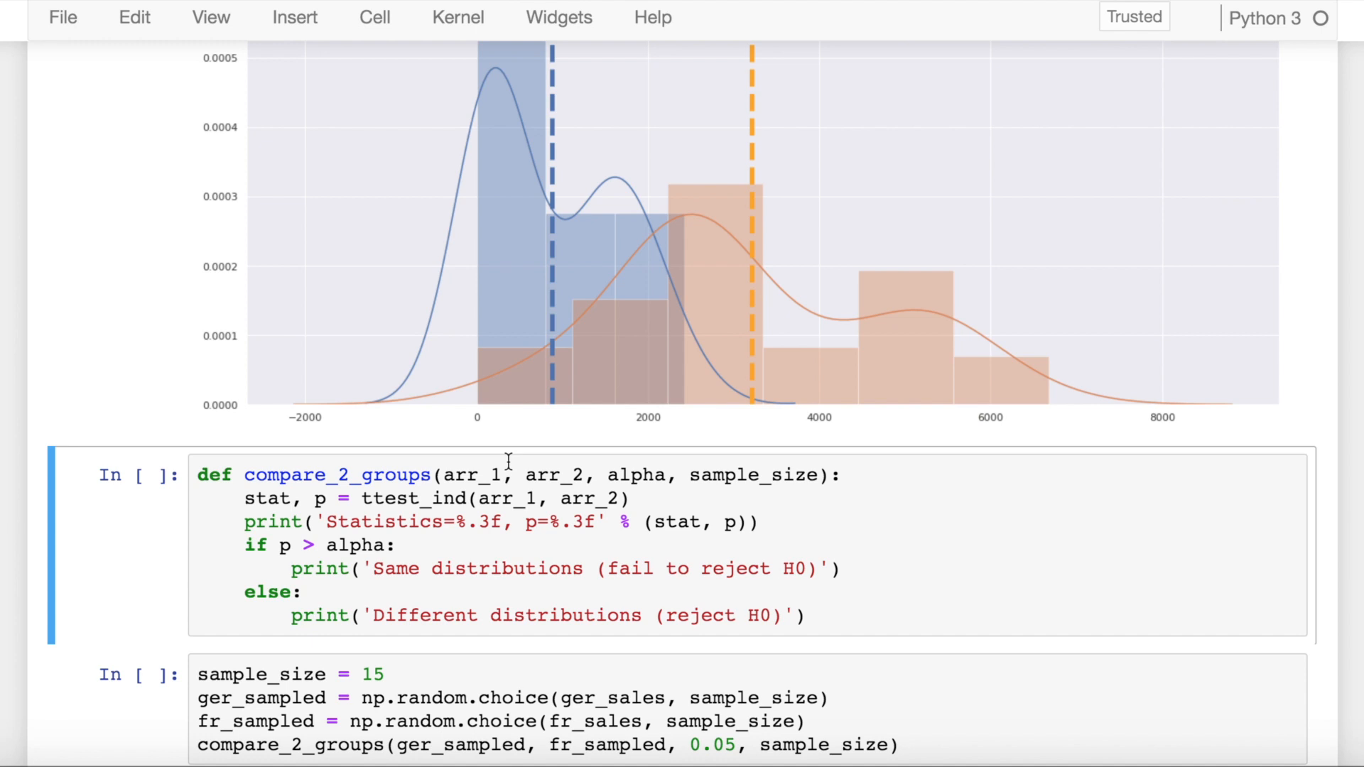
Step: Run the compare_2_groups cell so the two-group t-test function is defined
left_click(709, 497)
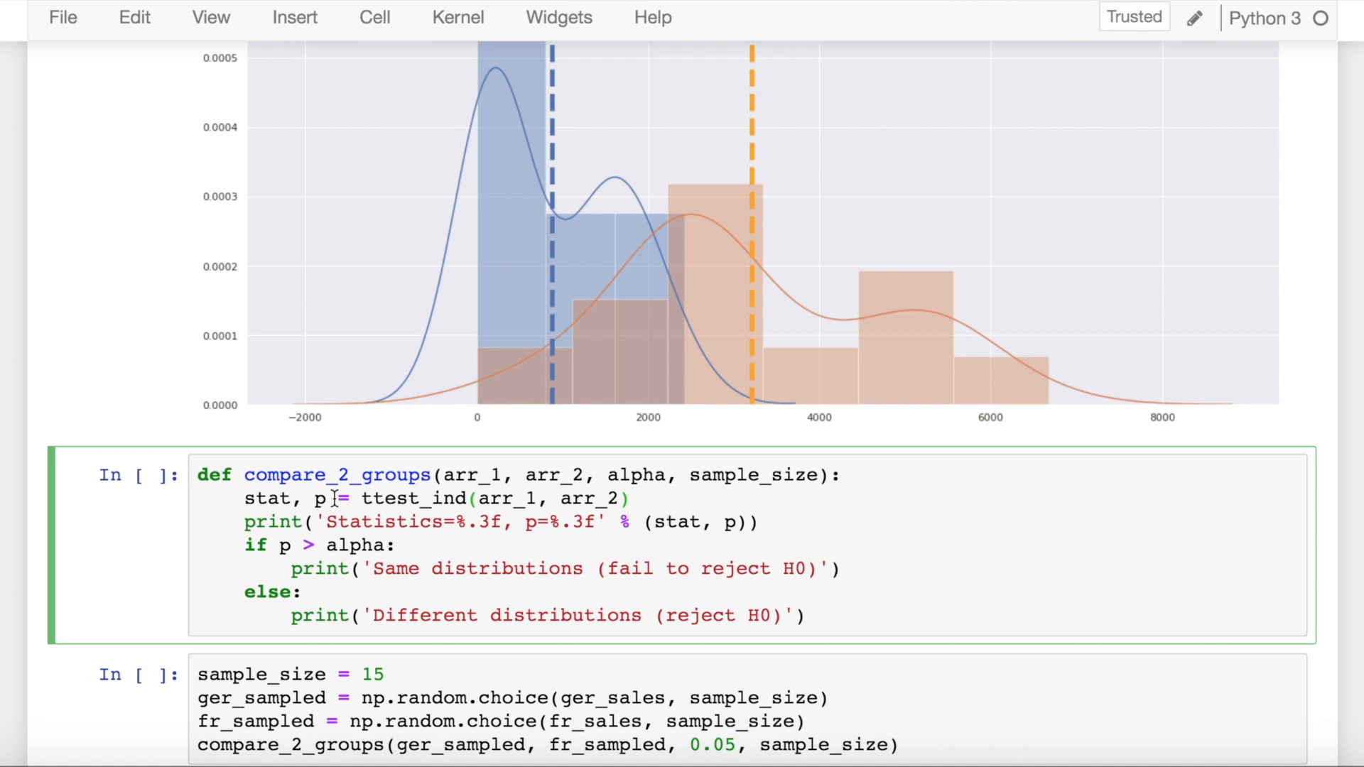
left_click(632, 499)
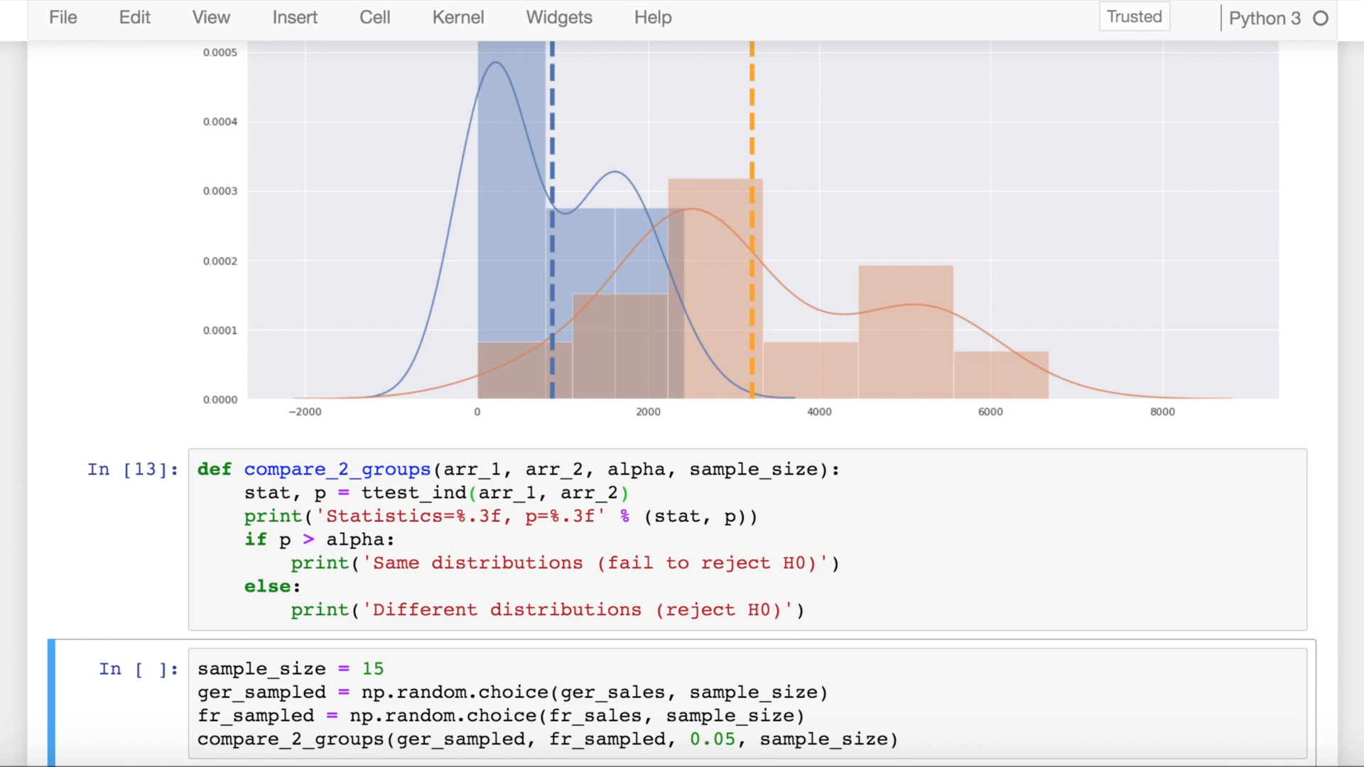
Step: Draw 15 sales per country and run compare_2_groups, reporting Statistics=4.300, p=0.000, reject H0
scroll("down", 3)
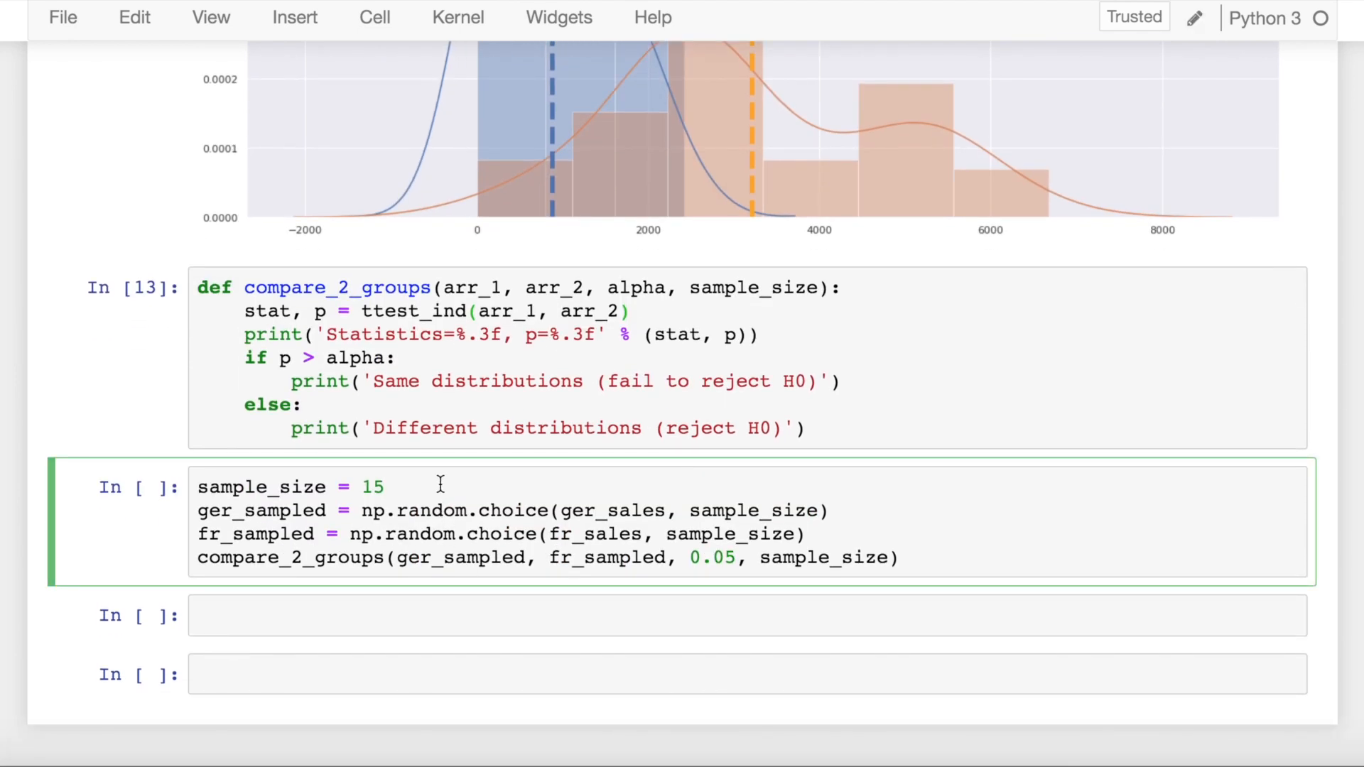
double_click(262, 510)
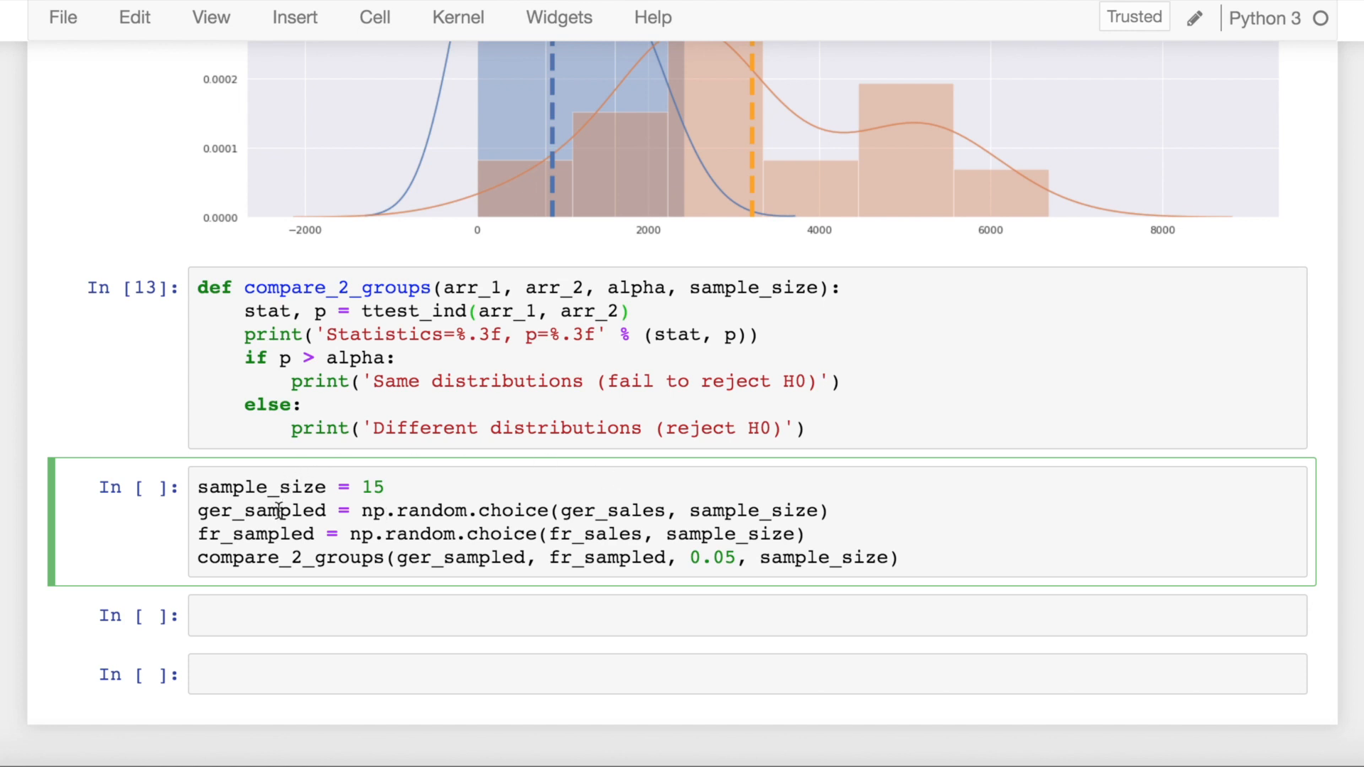
double_click(261, 510)
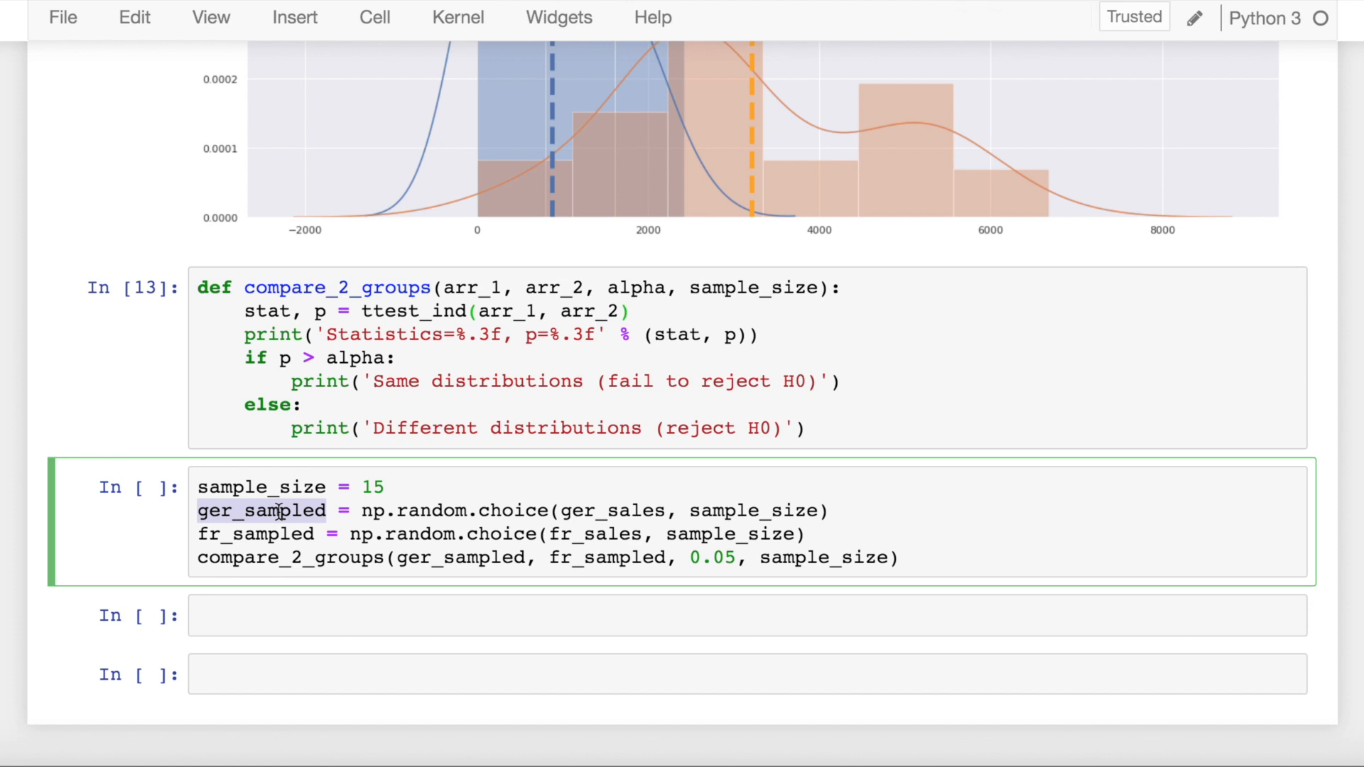
mouse_move(262, 551)
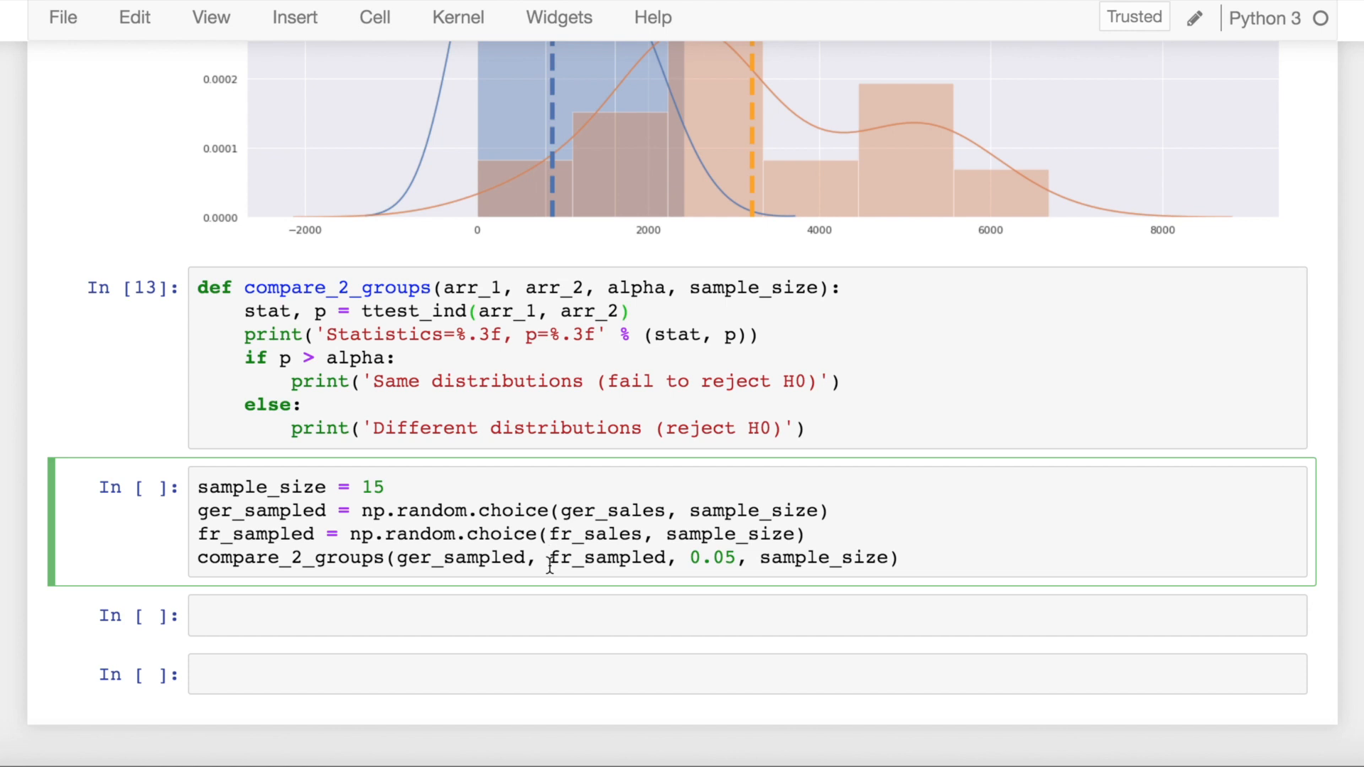
key("shift+enter")
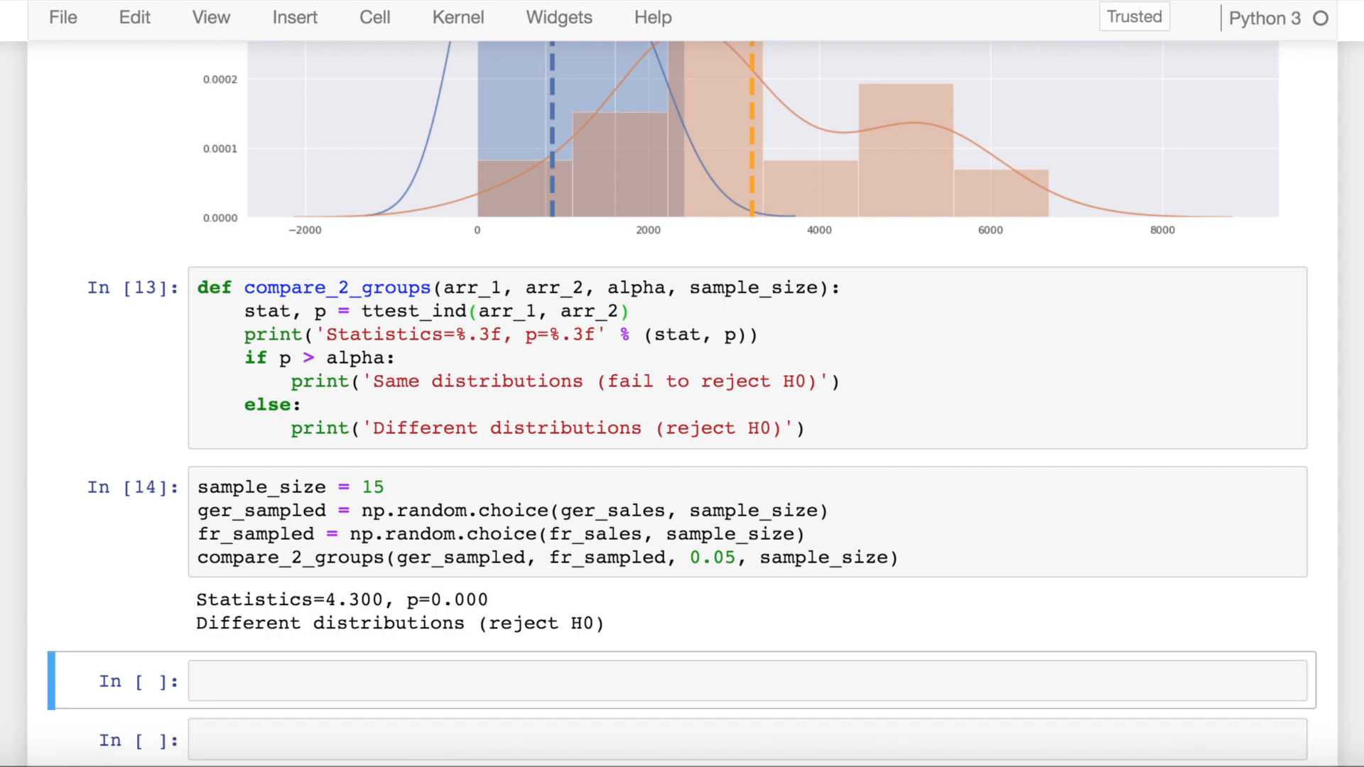